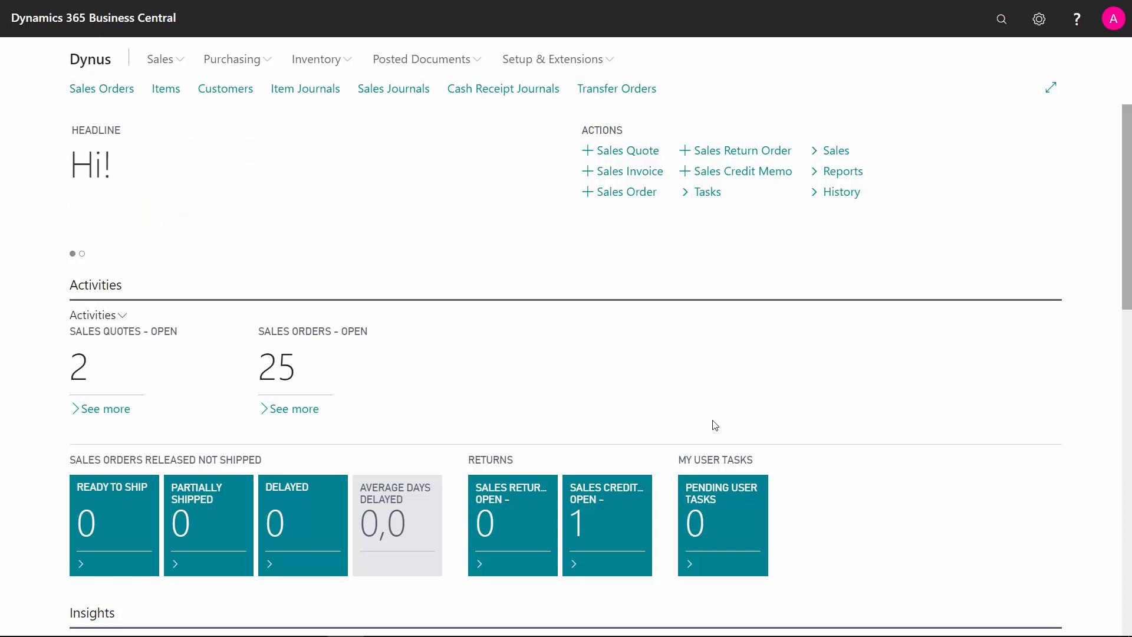
pyautogui.moveTo(101, 89)
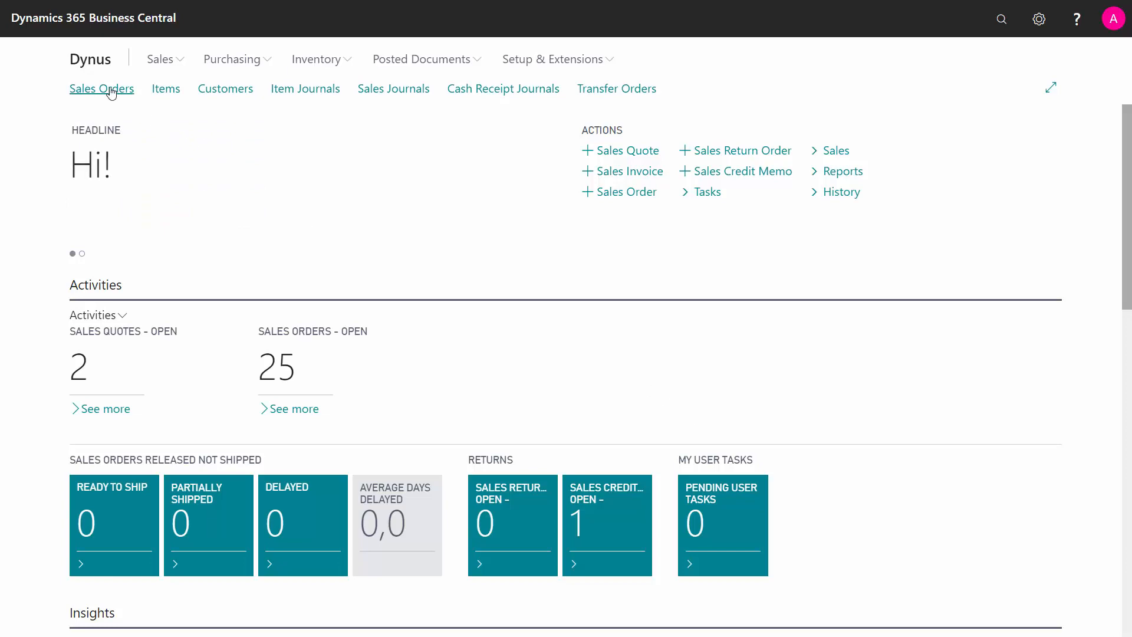
# Bring up the Sales Orders list and select order 10035's row.
pyautogui.click(101, 88)
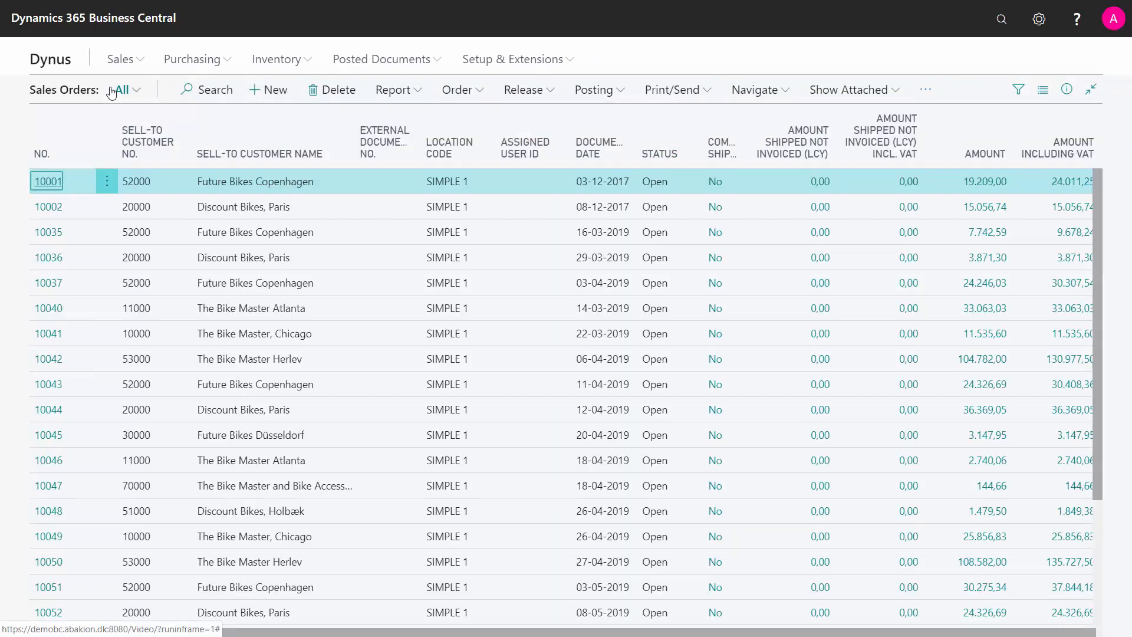
pyautogui.moveTo(108, 232)
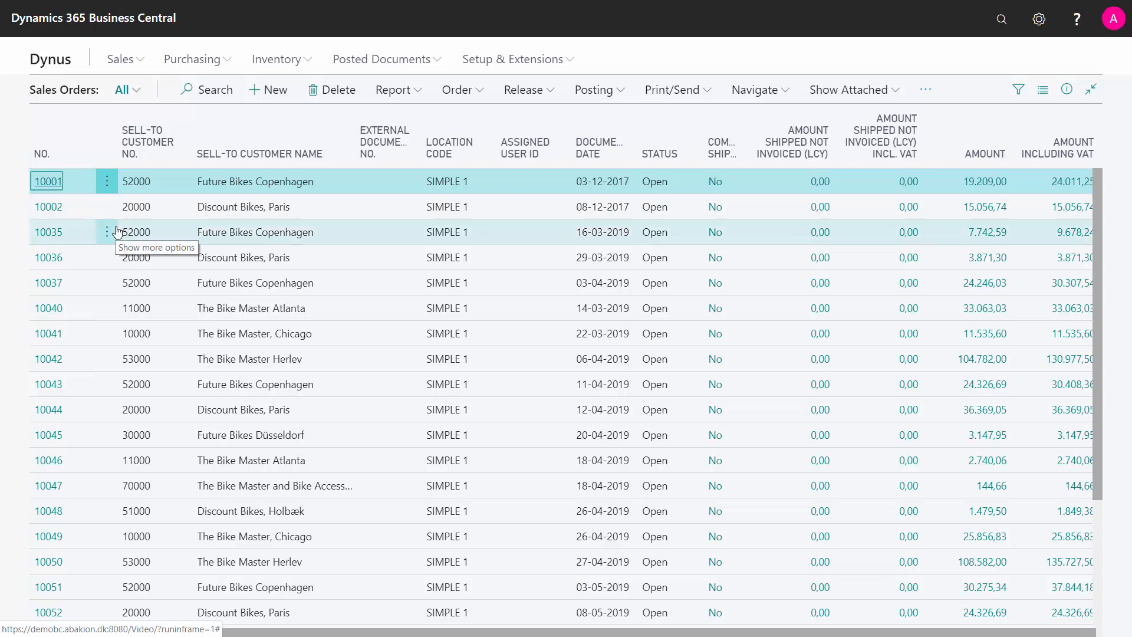
pyautogui.click(47, 233)
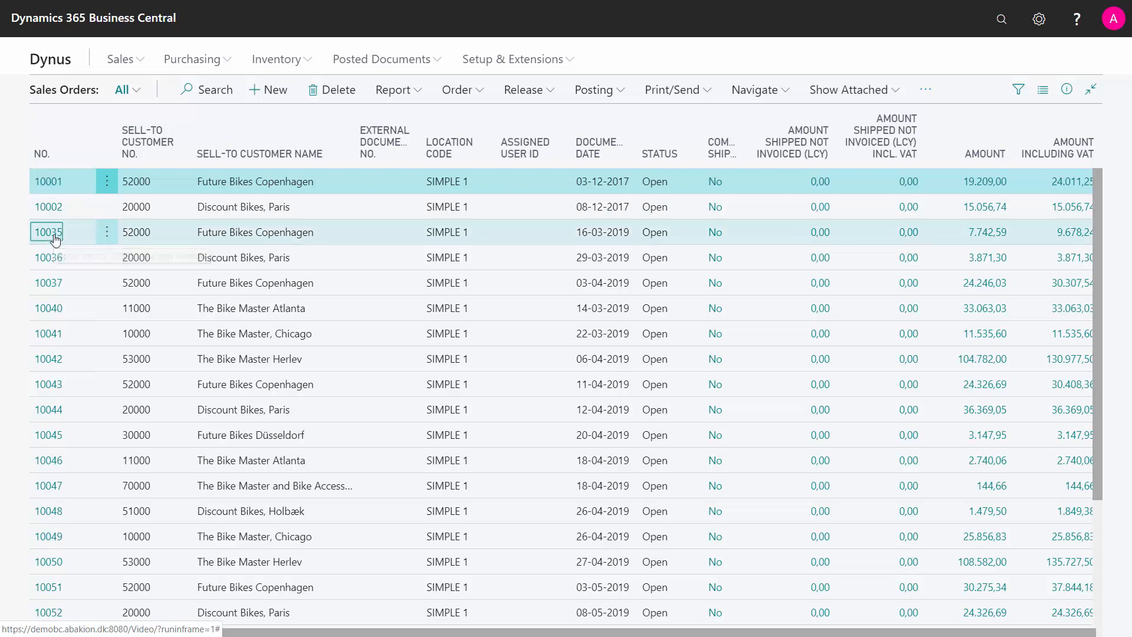
# Open sales order 10035 for Future Bikes Copenhagen and focus its Lines FastTab.
pyautogui.click(47, 232)
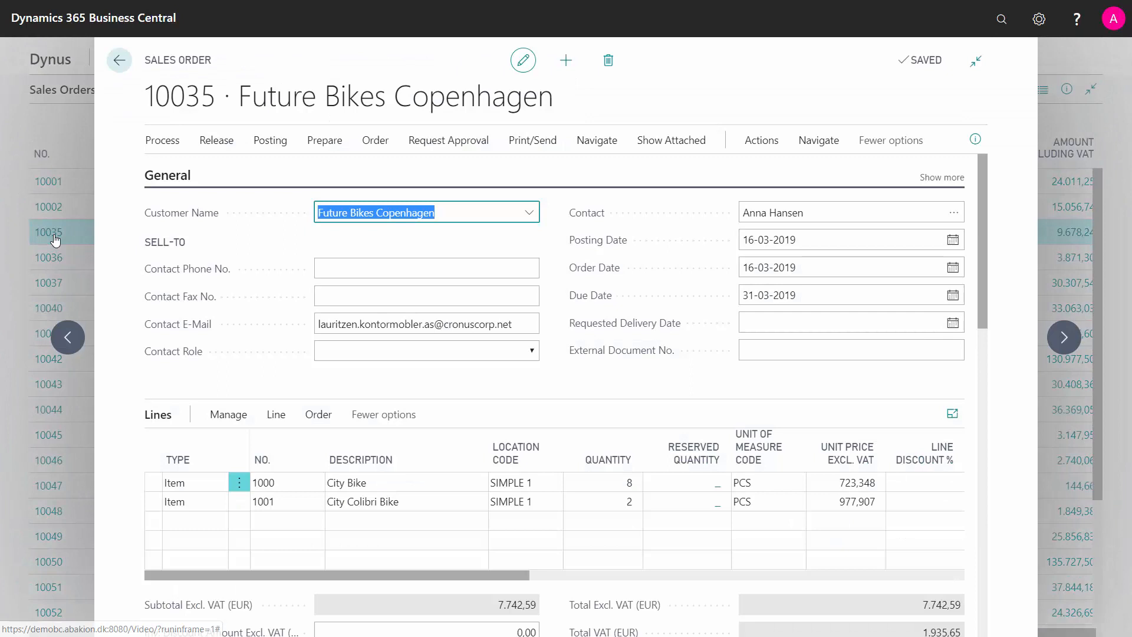
pyautogui.moveTo(282, 252)
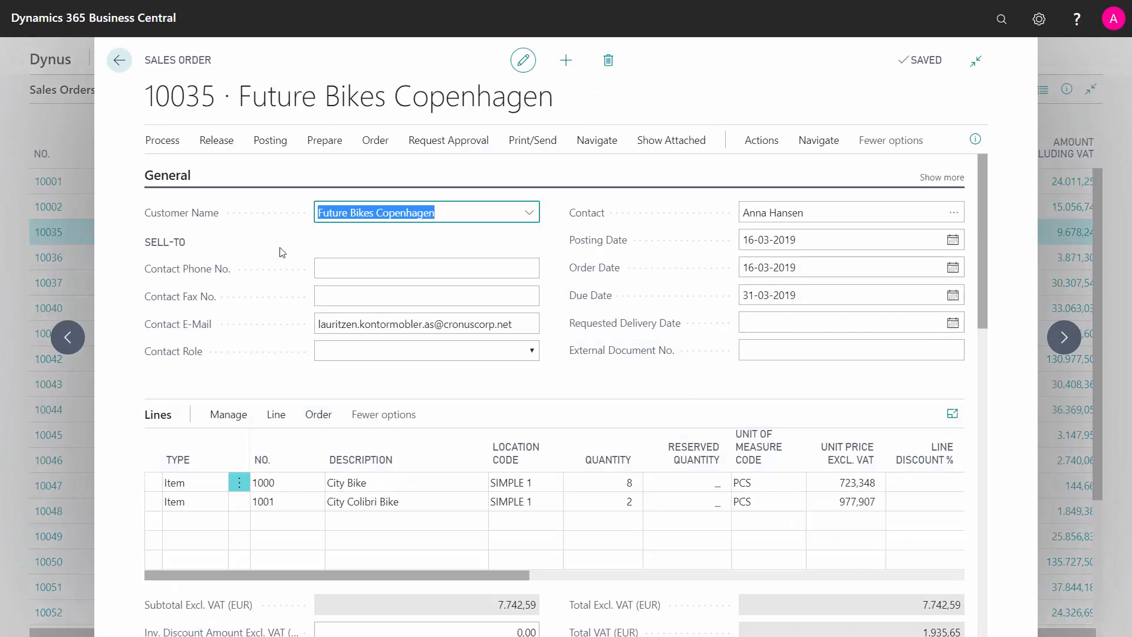
pyautogui.click(425, 267)
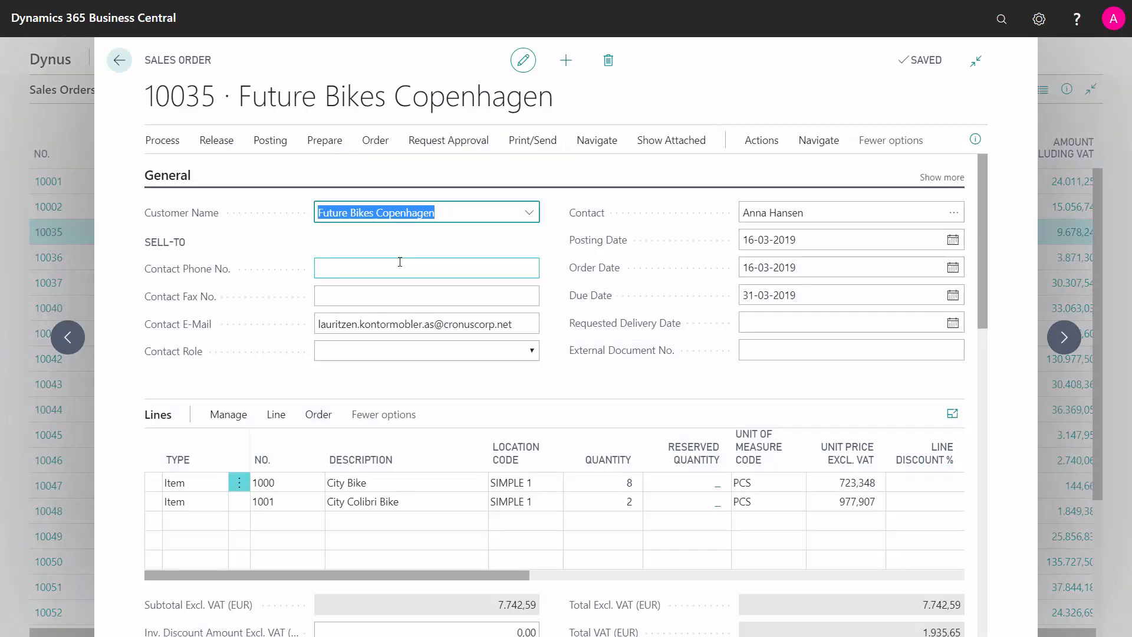
pyautogui.click(407, 540)
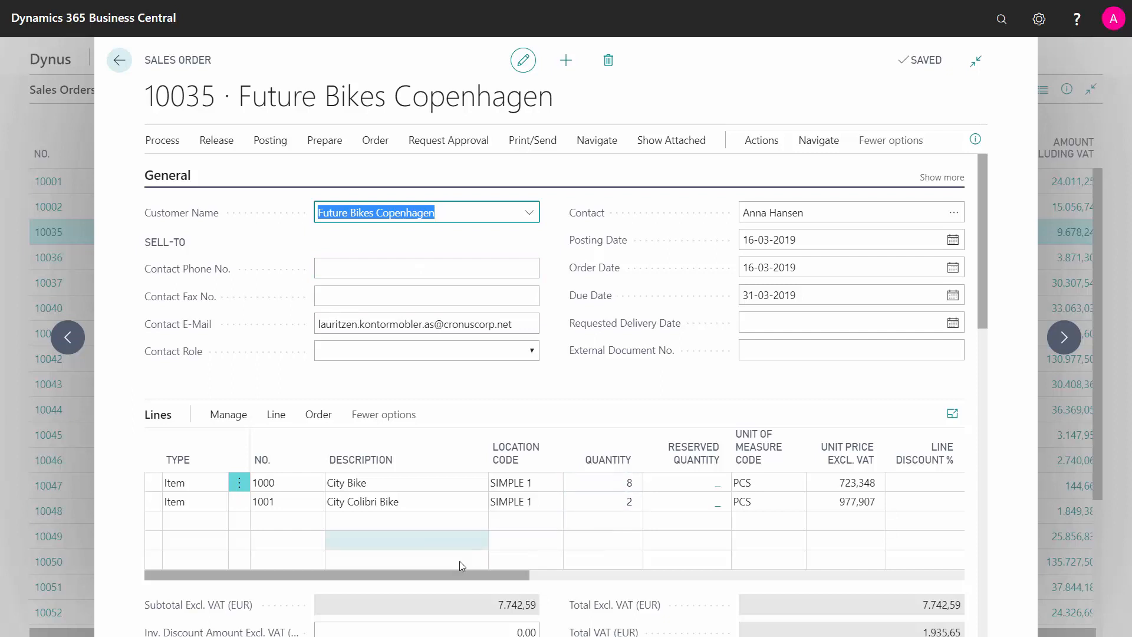
# Set Qty. to Ship on the first line (City Bikes) to 6.
pyautogui.hscroll(3)
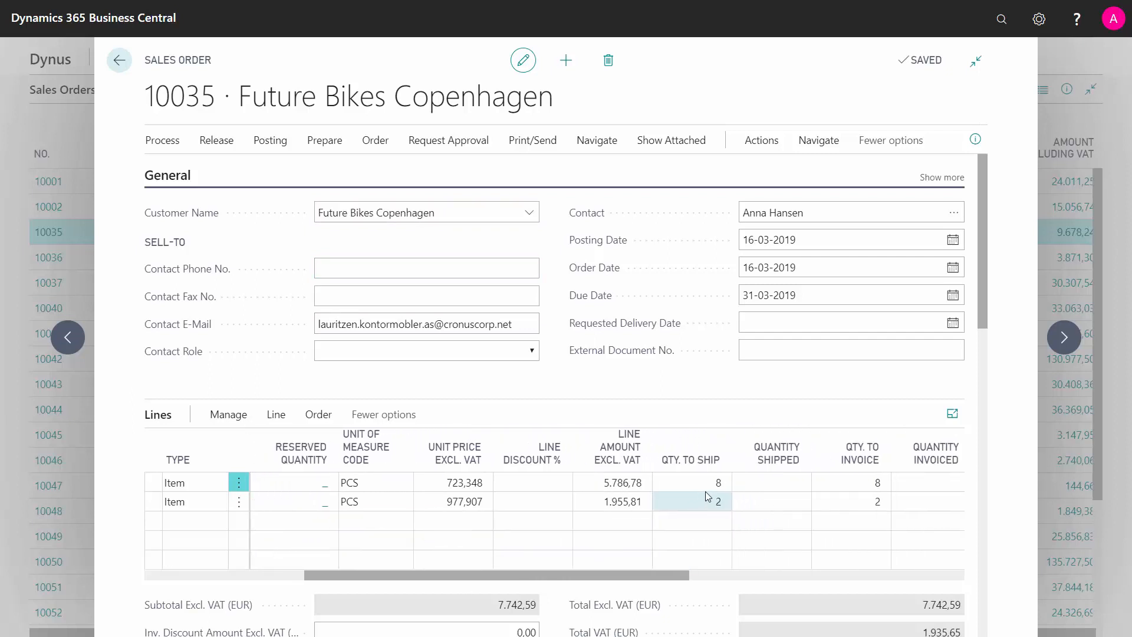
pyautogui.click(691, 502)
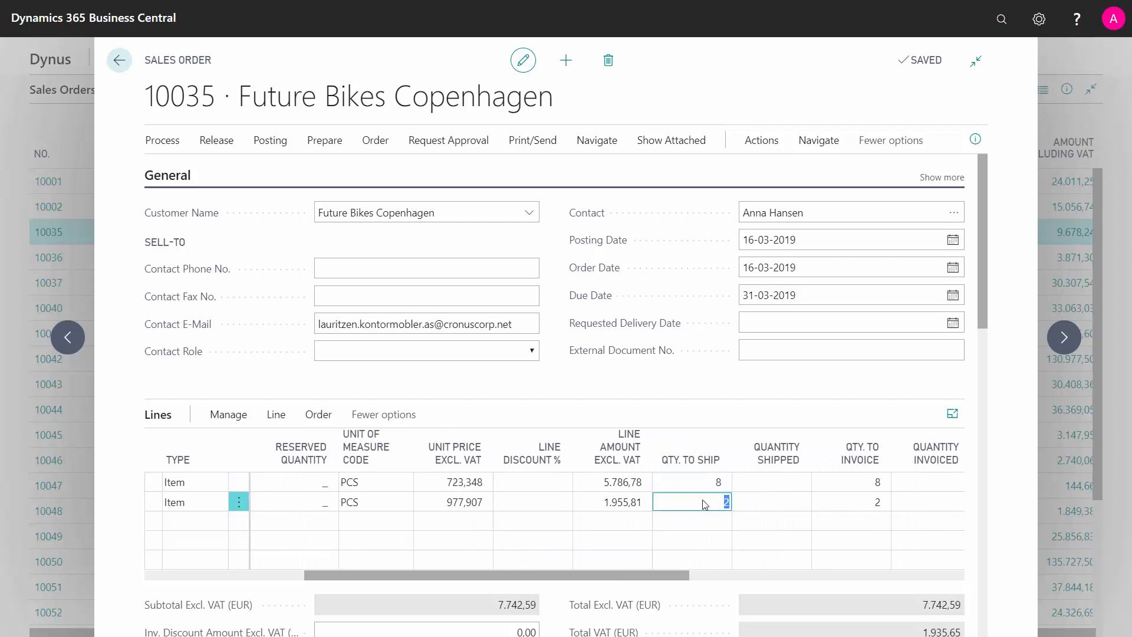
pyautogui.click(691, 482)
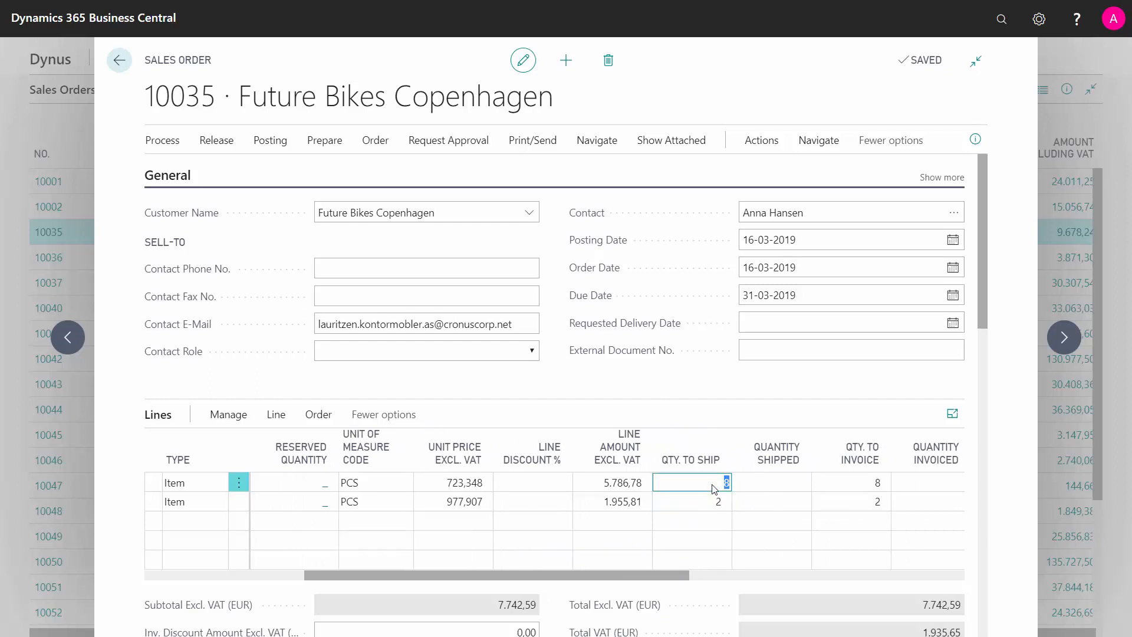
pyautogui.write('6')
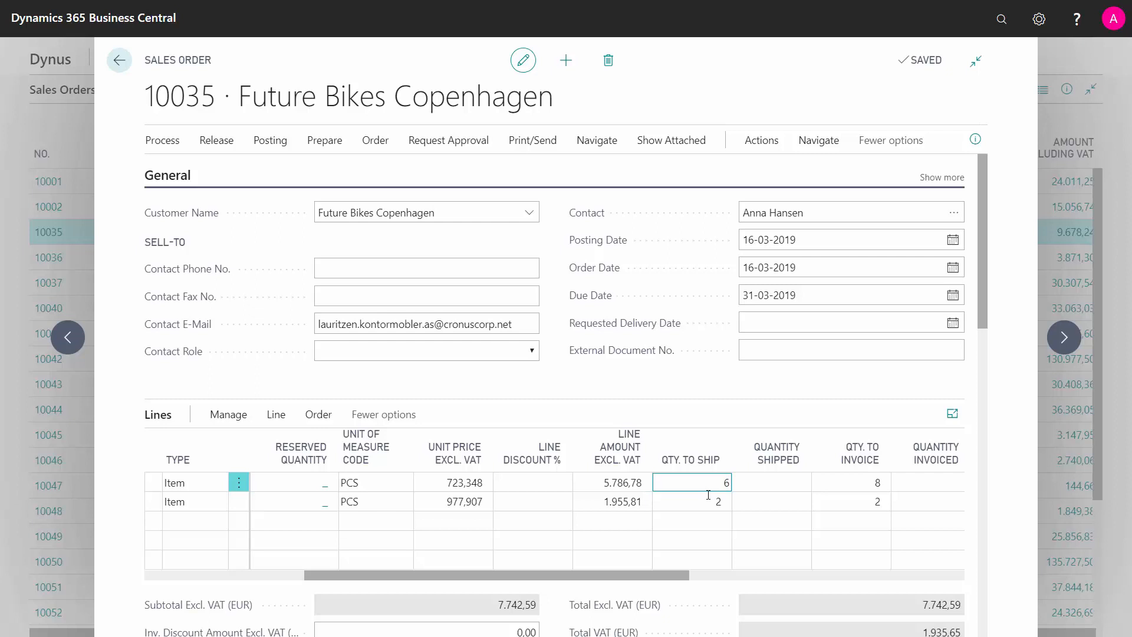
pyautogui.click(691, 501)
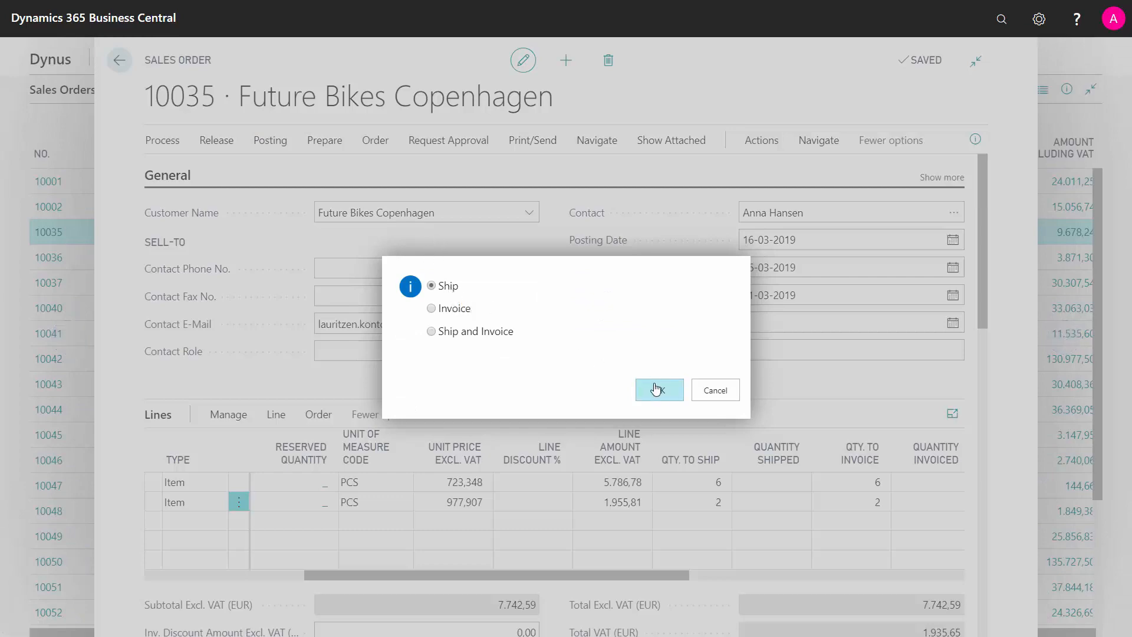
# Post the order as shipped, leaving 2 remaining to ship on the first line.
pyautogui.click(658, 390)
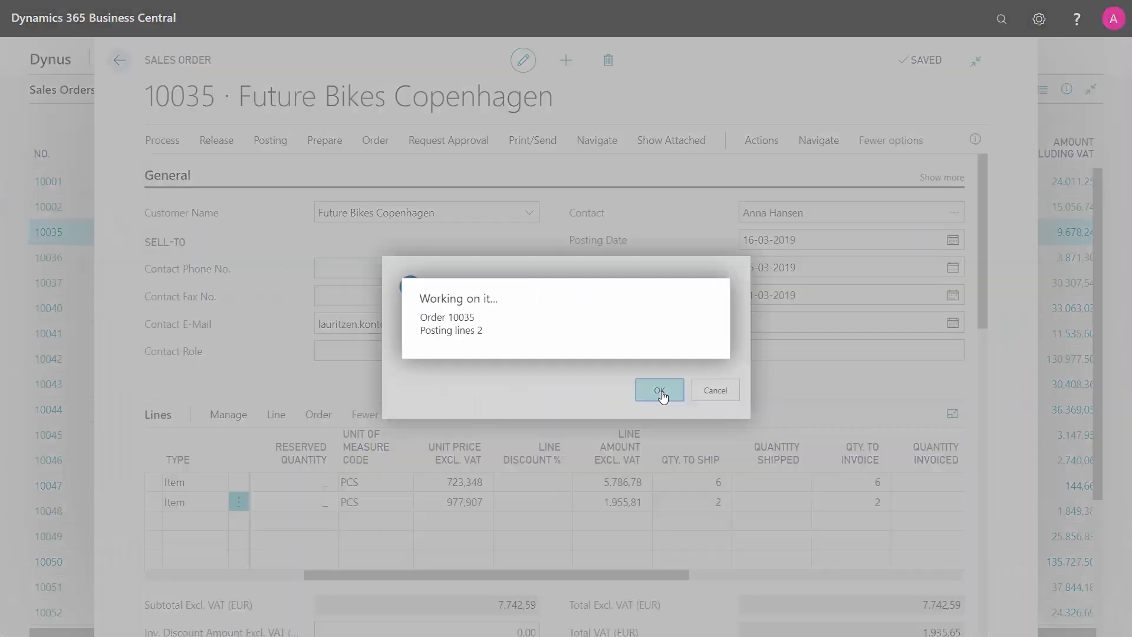
pyautogui.click(658, 390)
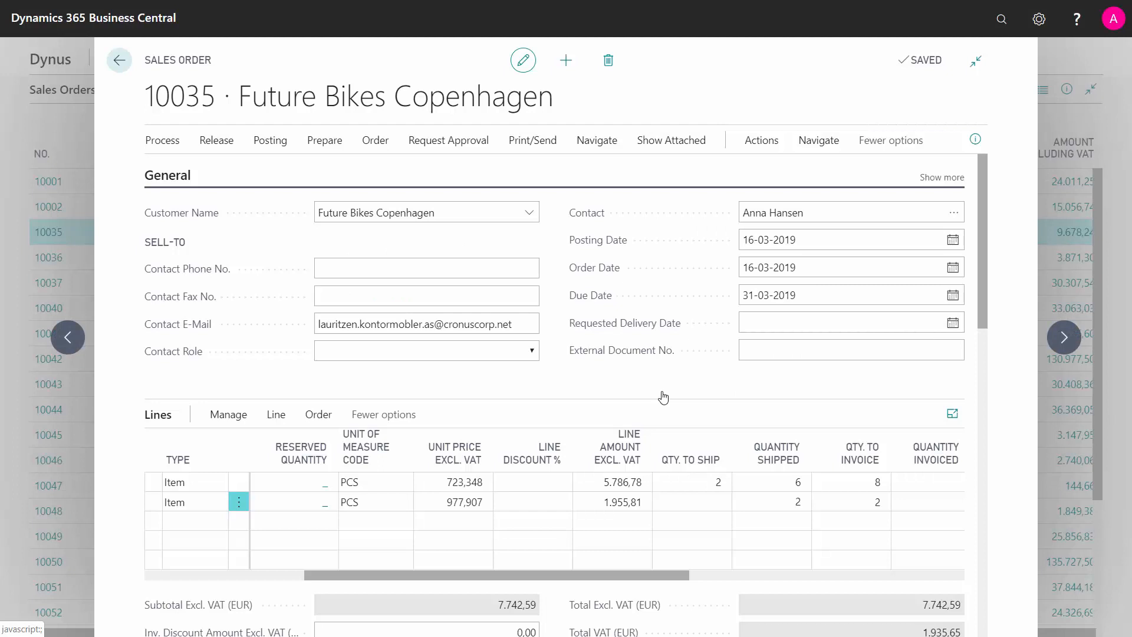
pyautogui.click(690, 481)
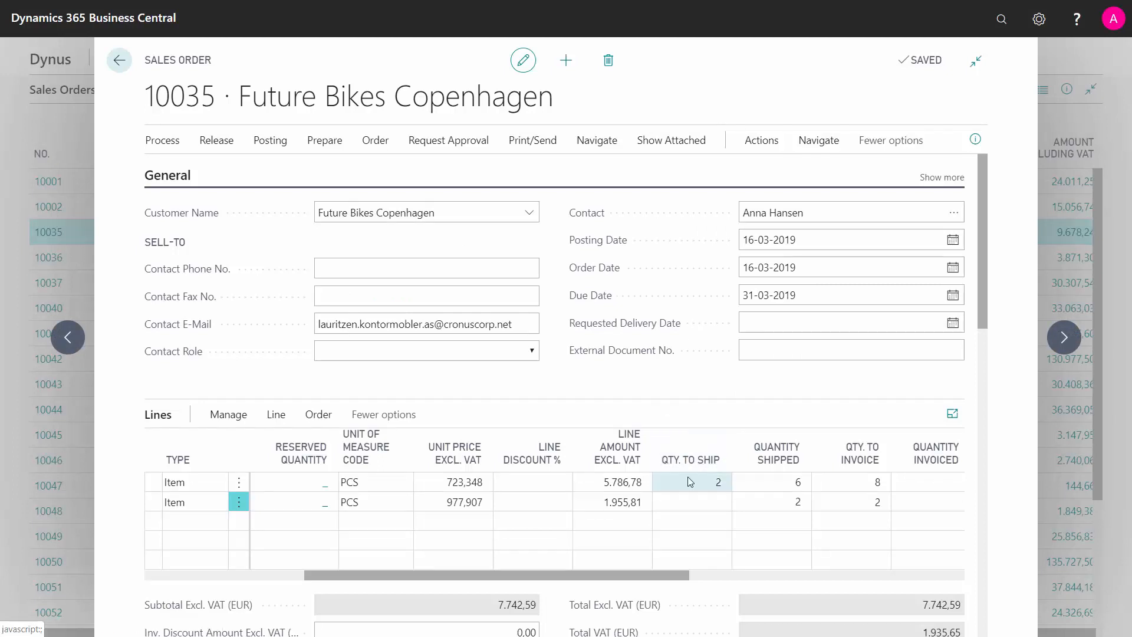